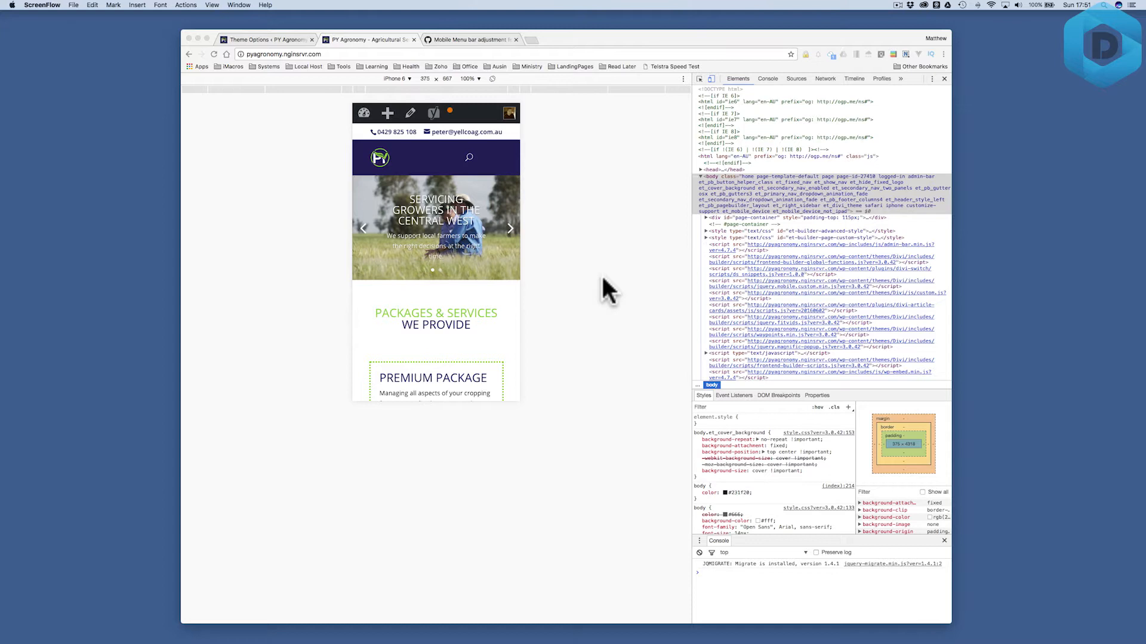
# - Copy the .mobile_menu_bar:before CSS rule from the Gist and paste it into Divi's Custom CSS box
pyautogui.click(510, 228)
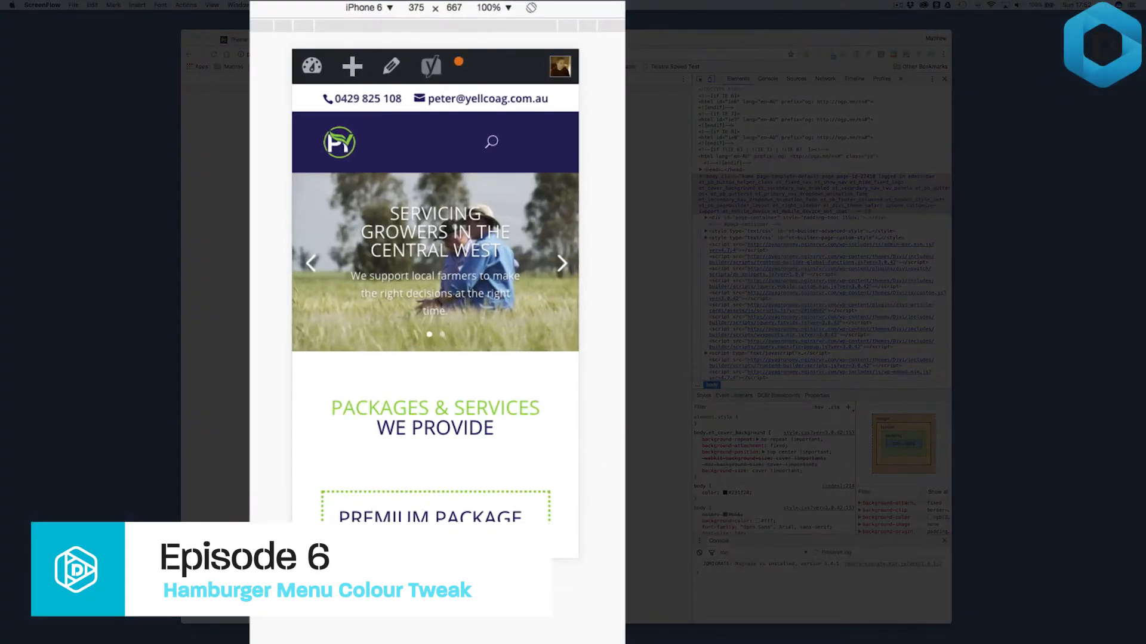
pyautogui.click(561, 263)
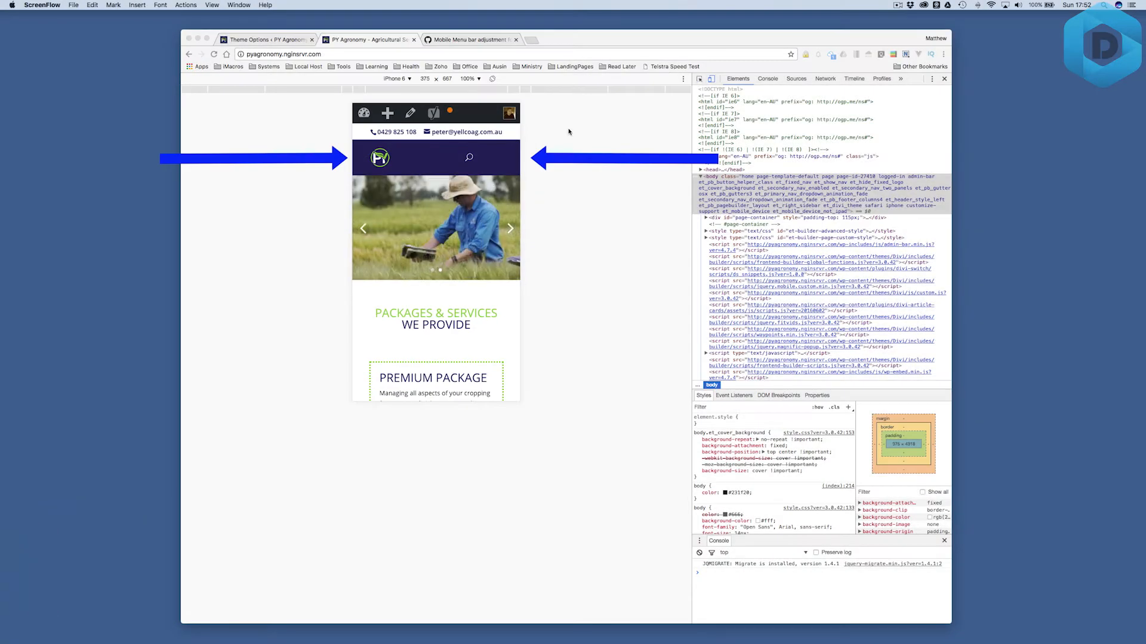
pyautogui.click(491, 157)
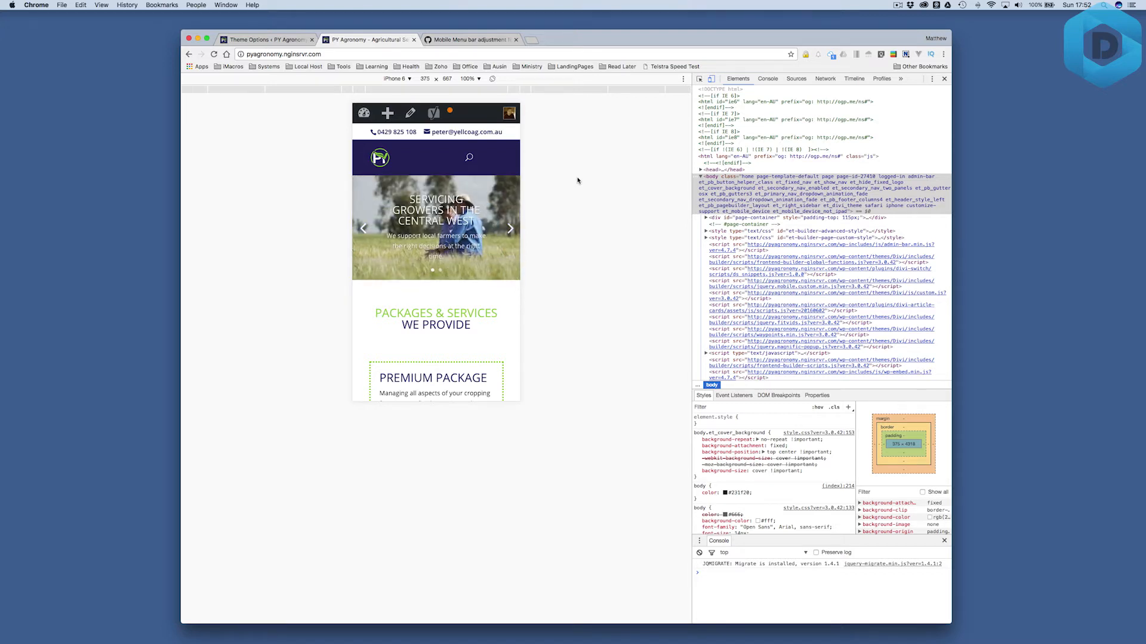
pyautogui.click(510, 228)
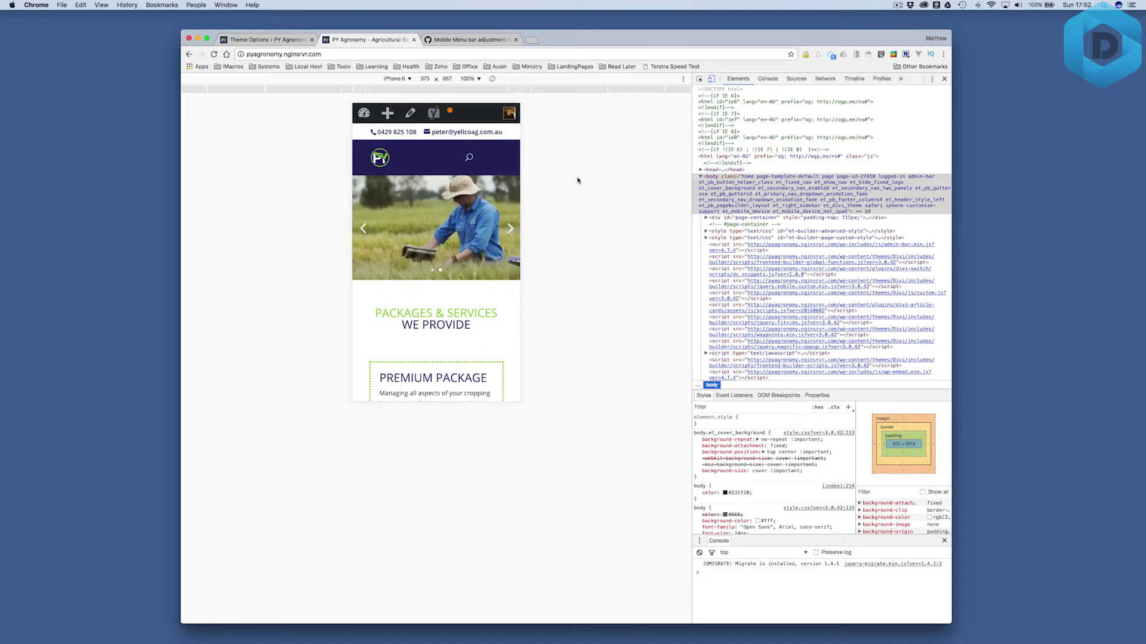
pyautogui.click(469, 39)
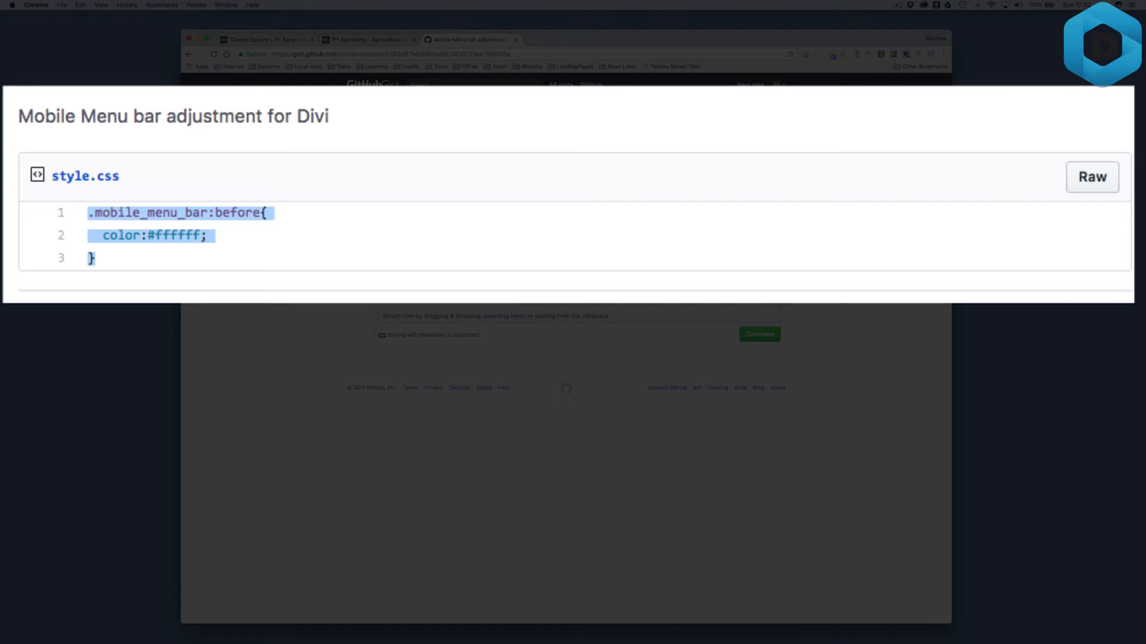
pyautogui.click(267, 38)
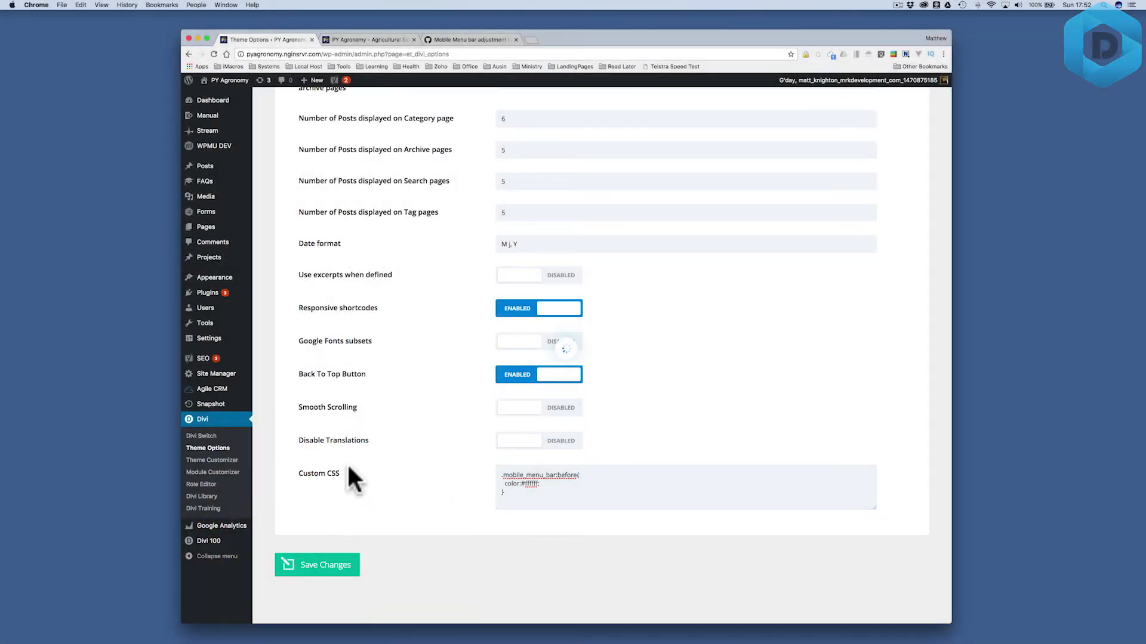
pyautogui.moveTo(358, 41)
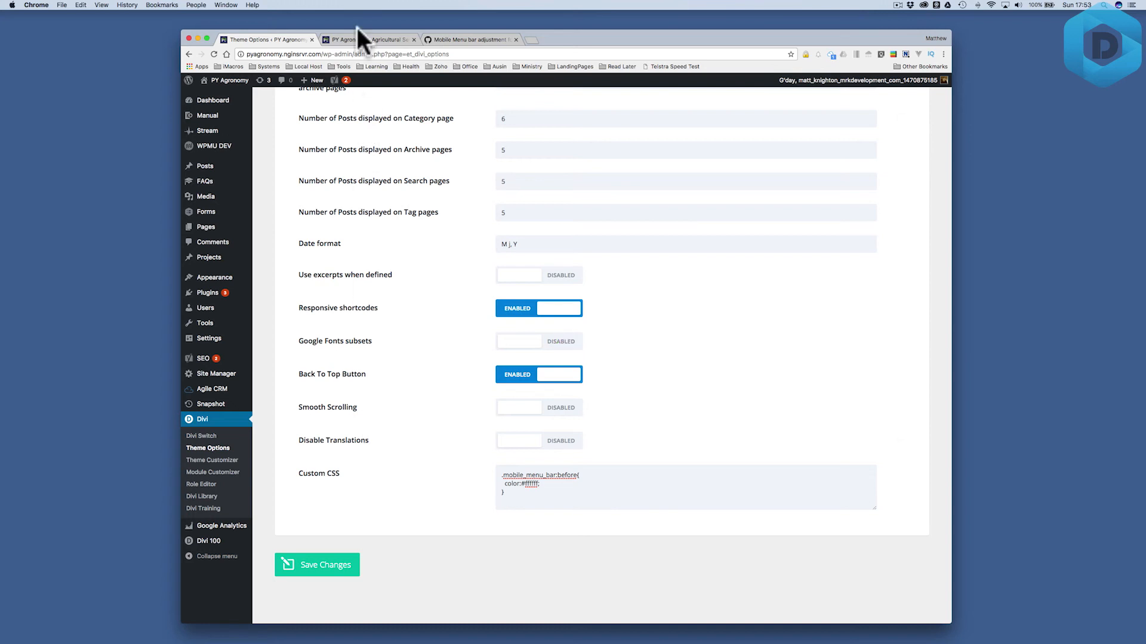
# - Return to the PY Agronomy site's mobile preview after saving the Custom CSS
pyautogui.click(369, 39)
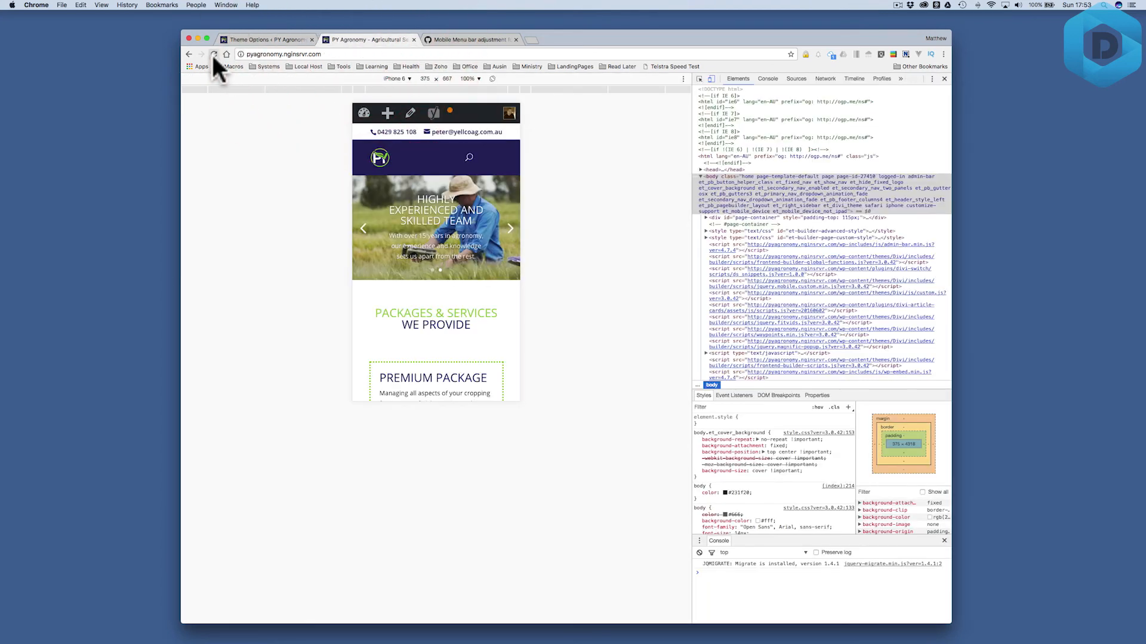
# - Reload the mobile preview and confirm the white hamburger icon shows in the header
pyautogui.click(215, 54)
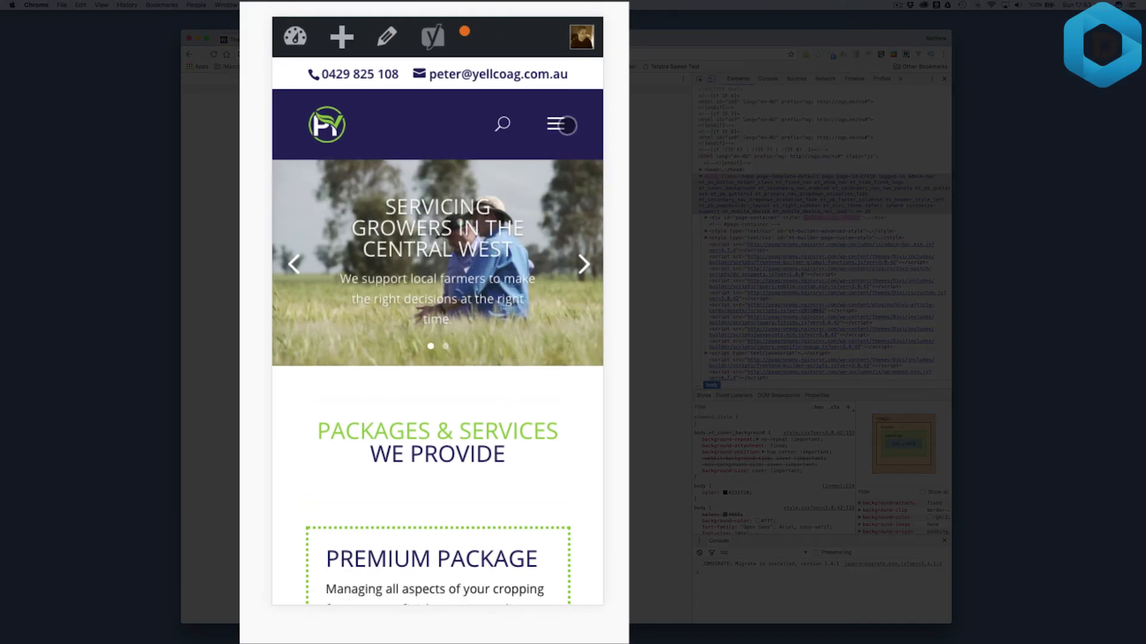
pyautogui.click(583, 265)
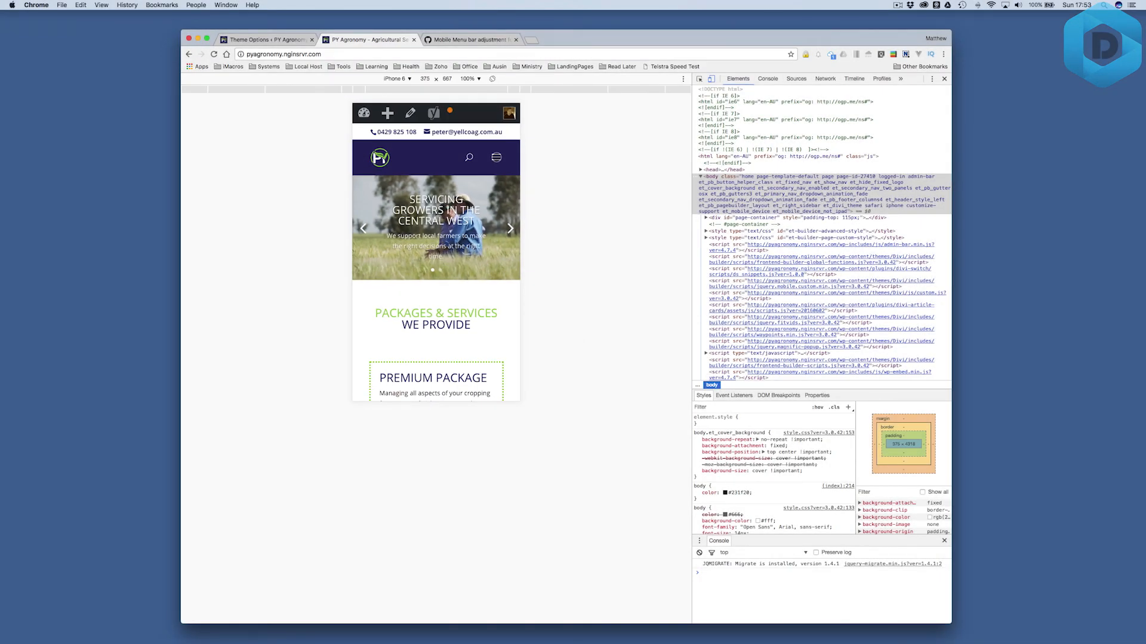
pyautogui.click(510, 228)
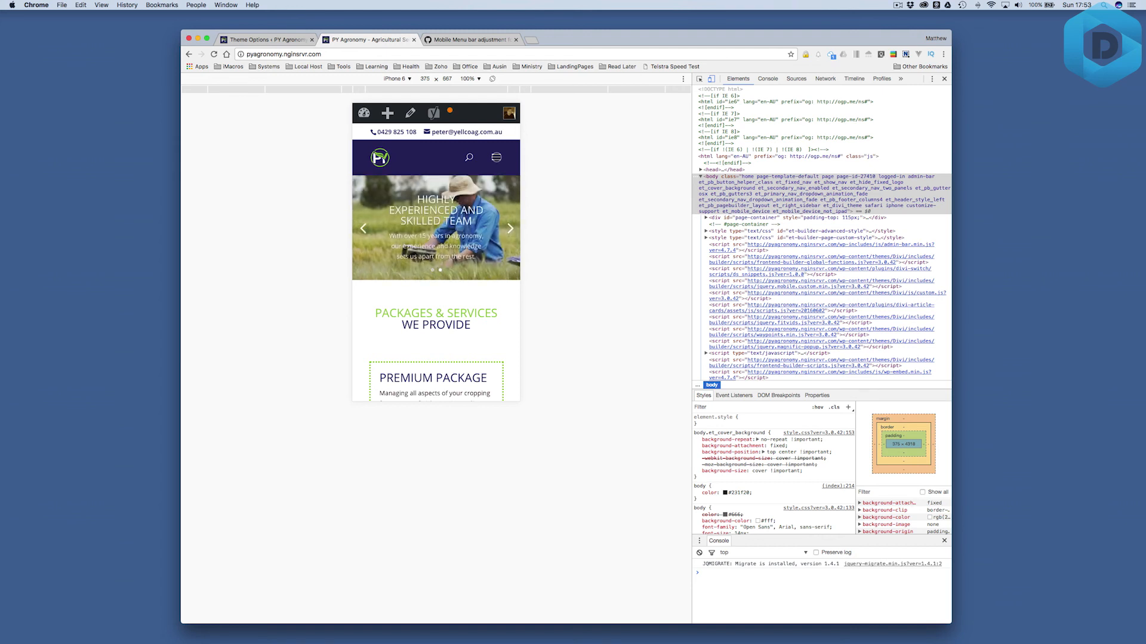